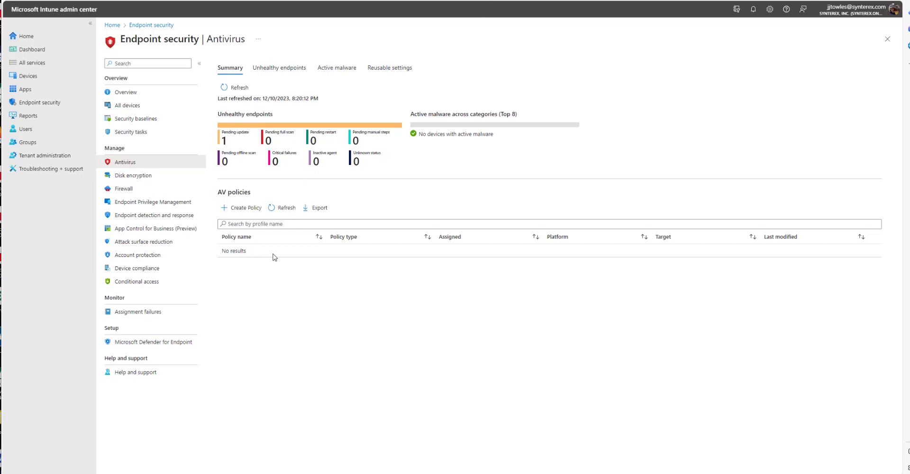
# Begin a new Antivirus policy for Windows 10/11/Server using the Microsoft Defender Antivirus exclusions template.
pyautogui.click(240, 207)
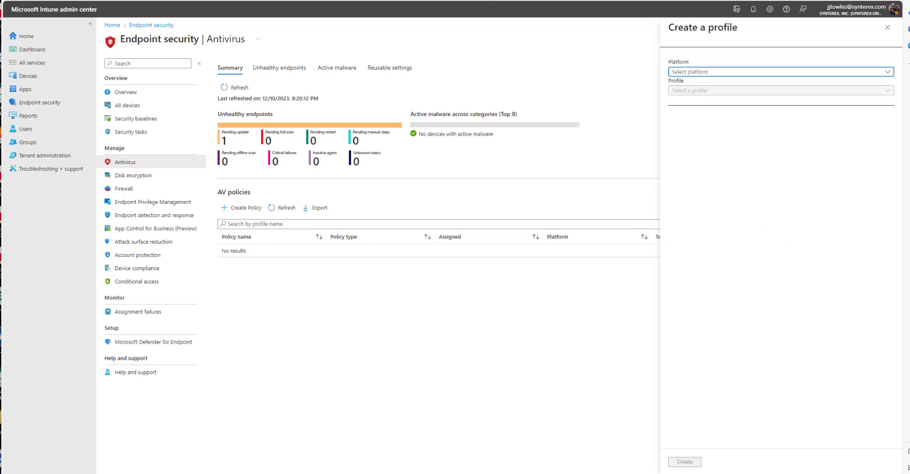
pyautogui.click(778, 71)
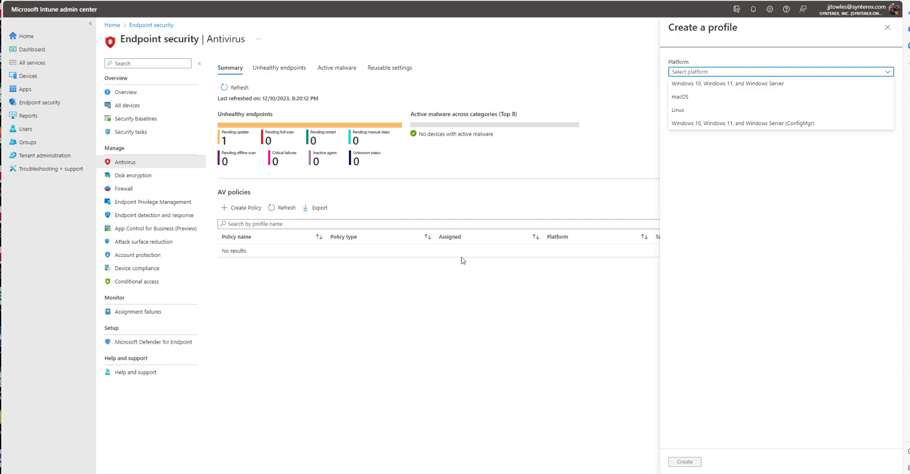
pyautogui.moveTo(708, 97)
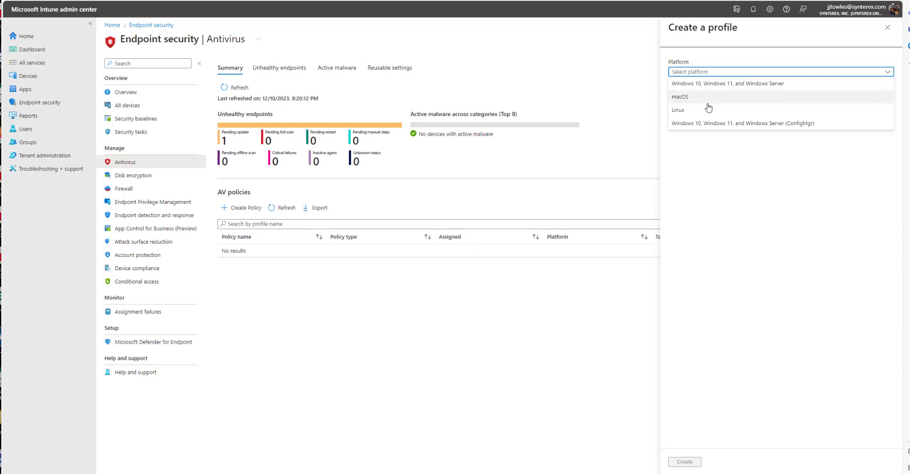
pyautogui.click(727, 83)
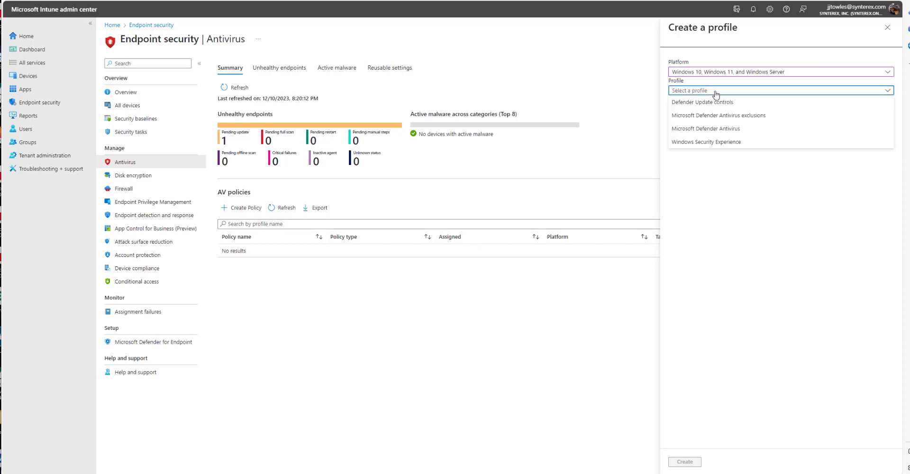
pyautogui.click(718, 115)
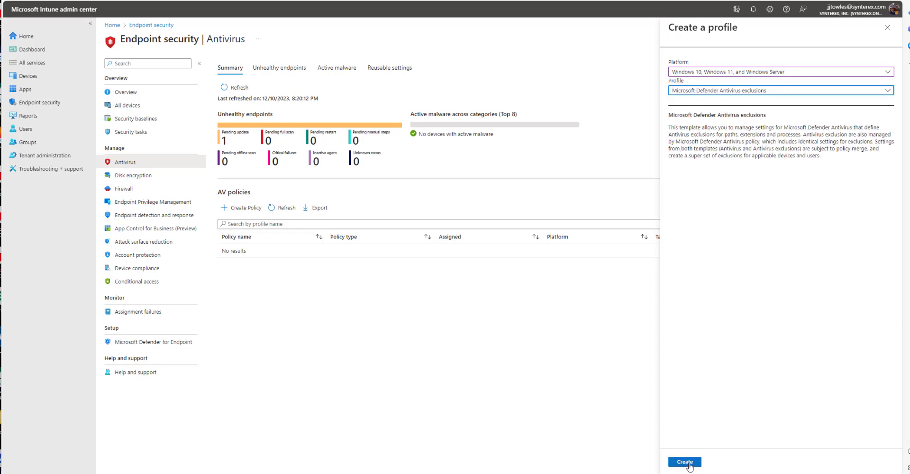
# Create the profile and name it 'Defender Exclusions for Windows 365' on Basics.
pyautogui.click(684, 462)
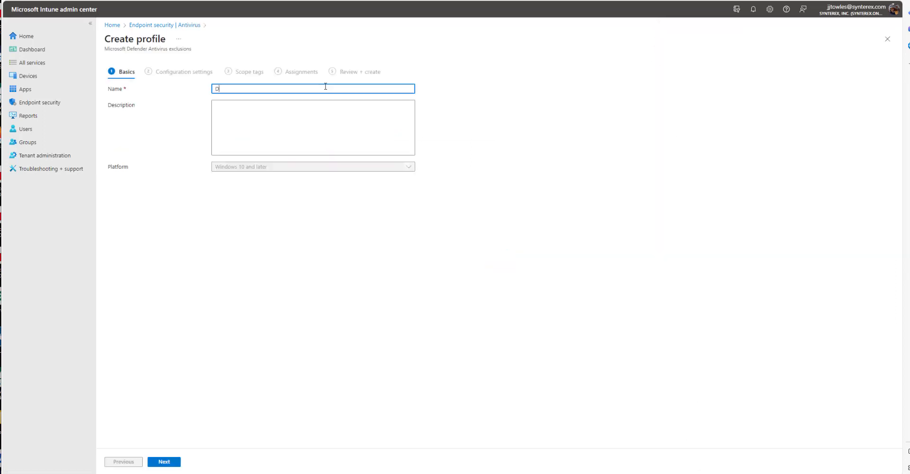
pyautogui.write('Defender Exclusions for Windows 365')
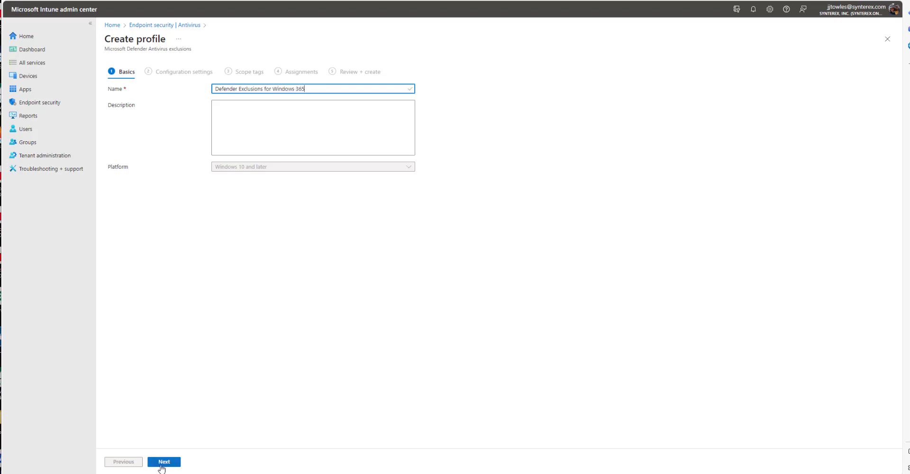
# Enable Excluded Processes with ms-teams.exe and ms-teamsupdate.exe, and enable Excluded Paths.
pyautogui.click(164, 461)
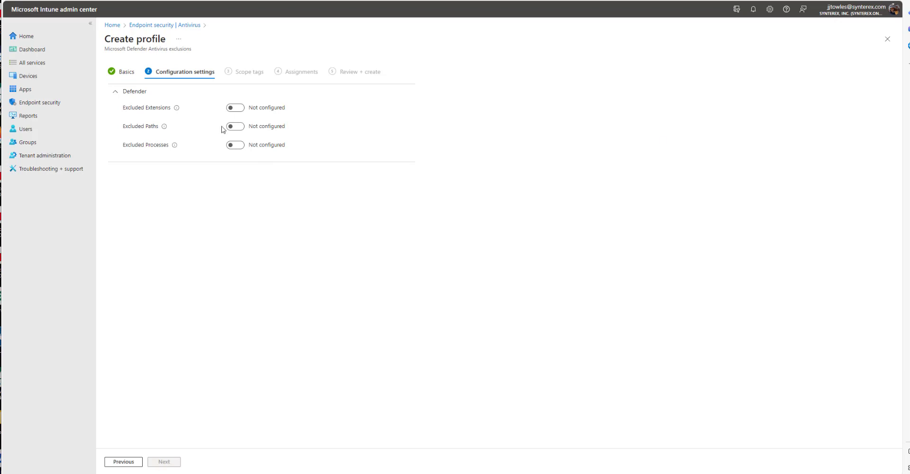
pyautogui.click(234, 144)
pyautogui.write('ms-teamsupdate.exe')
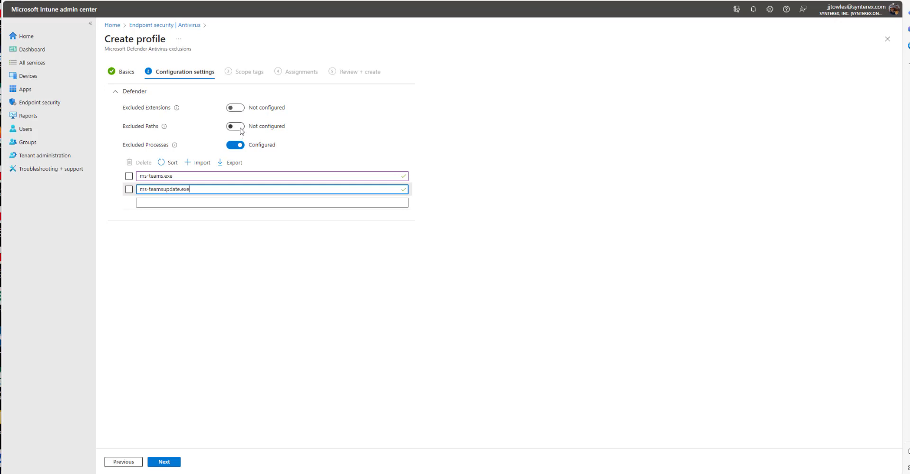
pyautogui.click(235, 126)
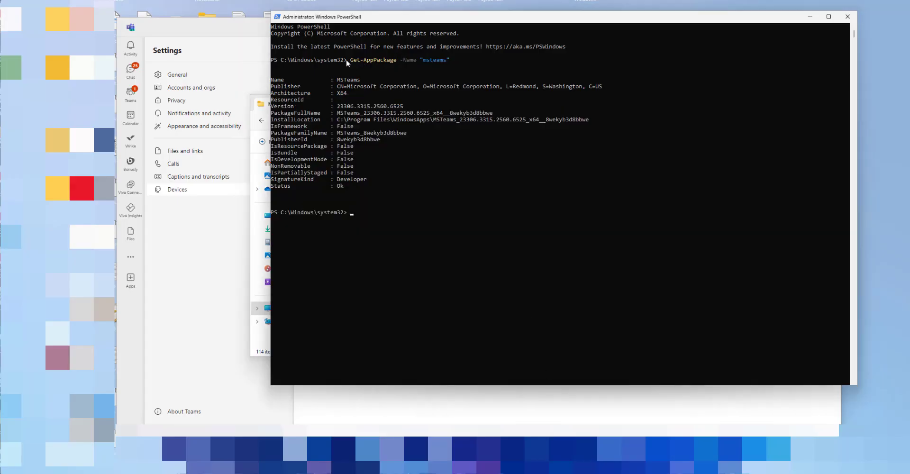
pyautogui.moveTo(498, 109)
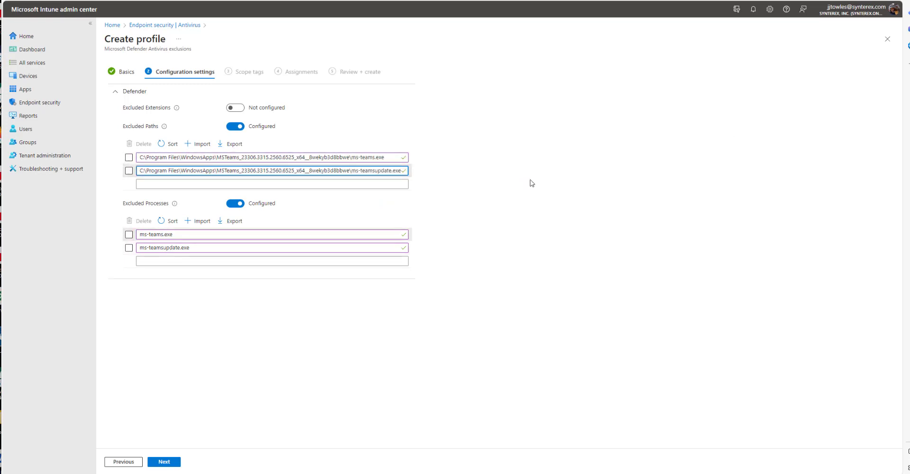
# Add the MSTeams WindowsApps paths for ms-teams.exe and ms-teamsupdate.exe, then continue to Scope tags.
pyautogui.click(164, 461)
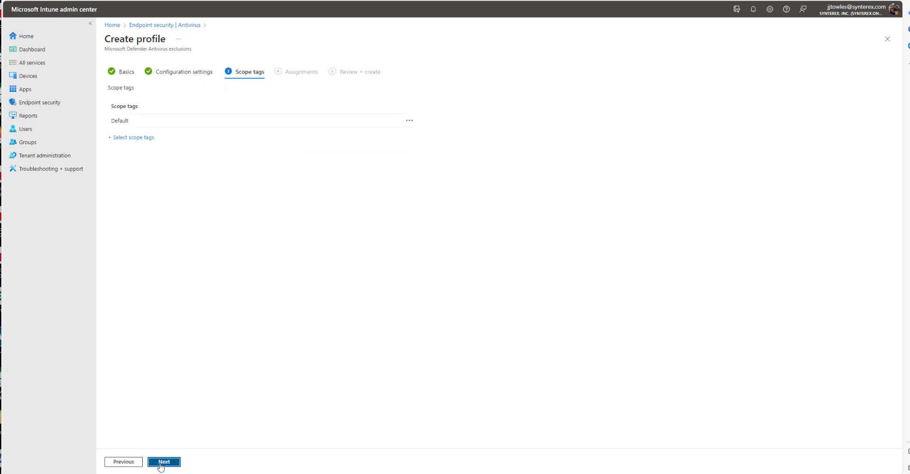
# Include the Windows 365 group in the profile's assignments.
pyautogui.click(164, 462)
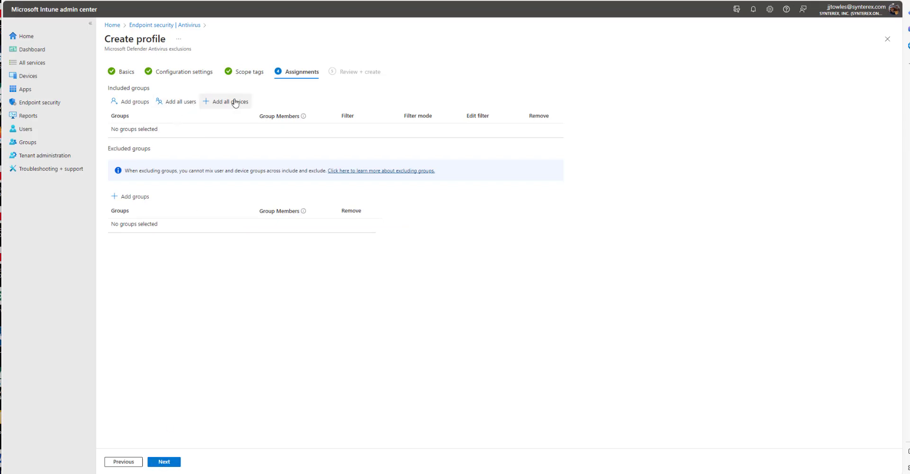
pyautogui.click(230, 101)
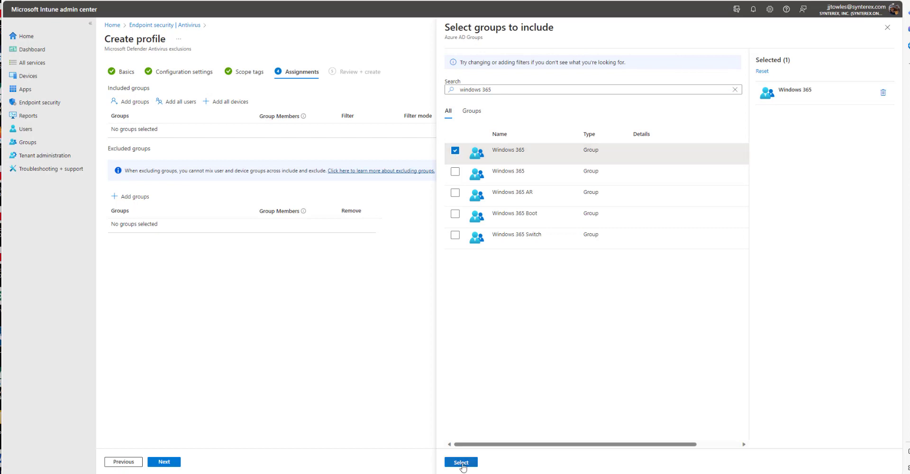
pyautogui.click(460, 462)
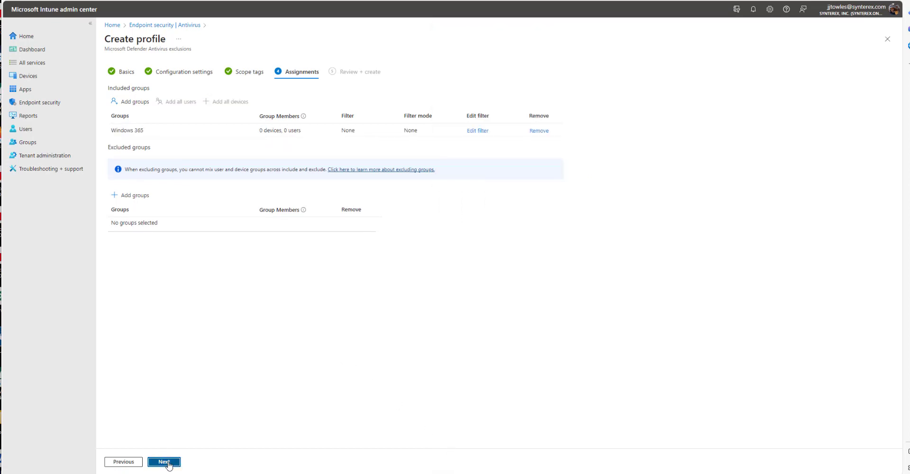